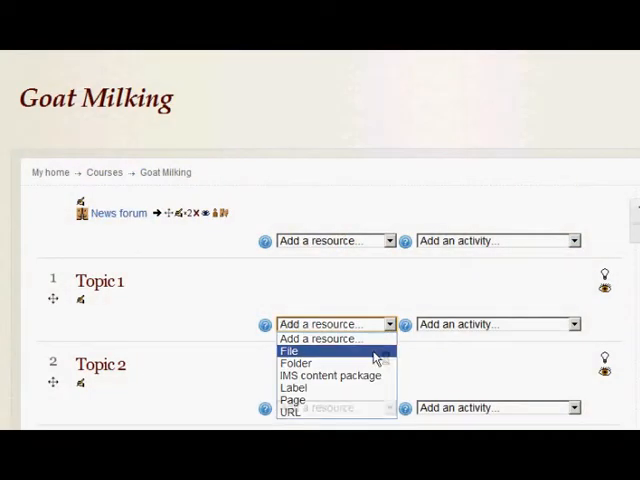
- Add a File resource to Topic 1 and name it Image
click(288, 352)
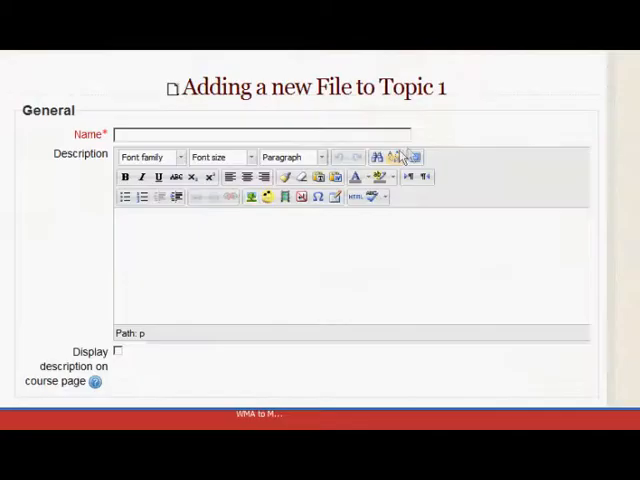
text(Image)
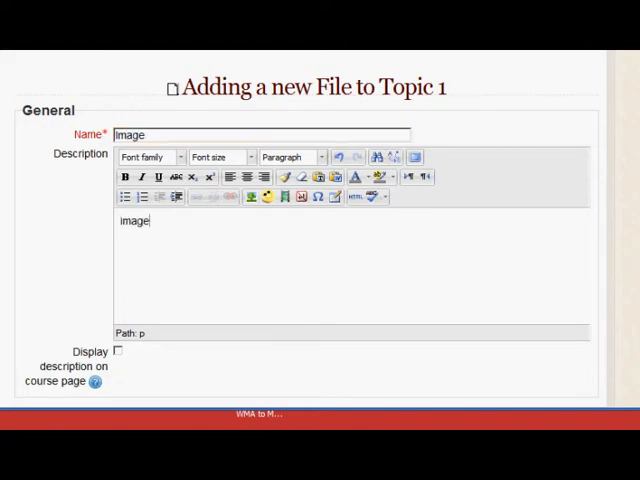
- With discussion.gif attached, enable Show size and Show type for the Image file
scroll(down, 3)
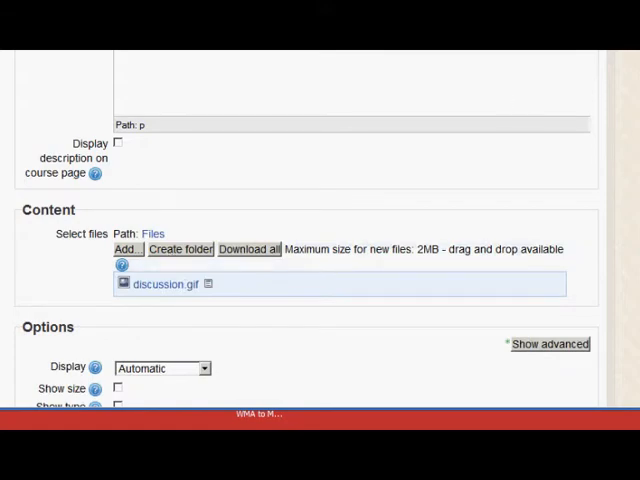
scroll(down, 3)
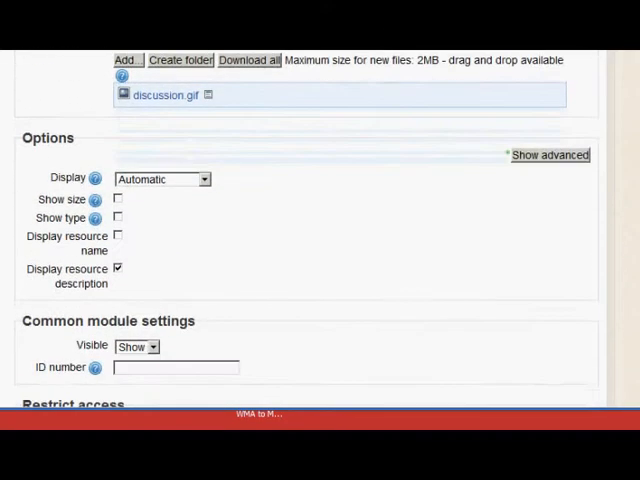
click(116, 200)
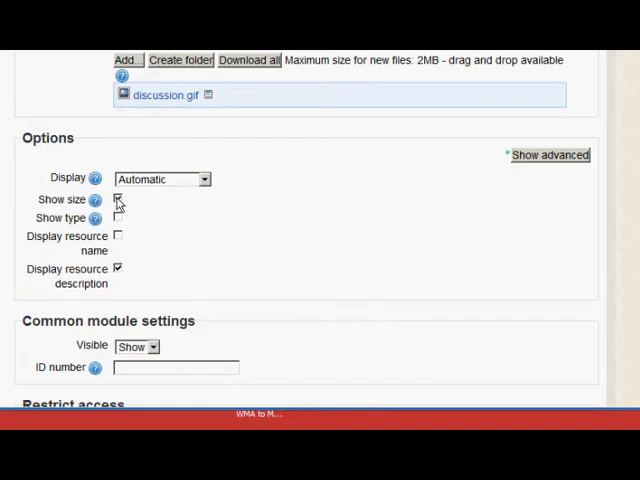
click(118, 198)
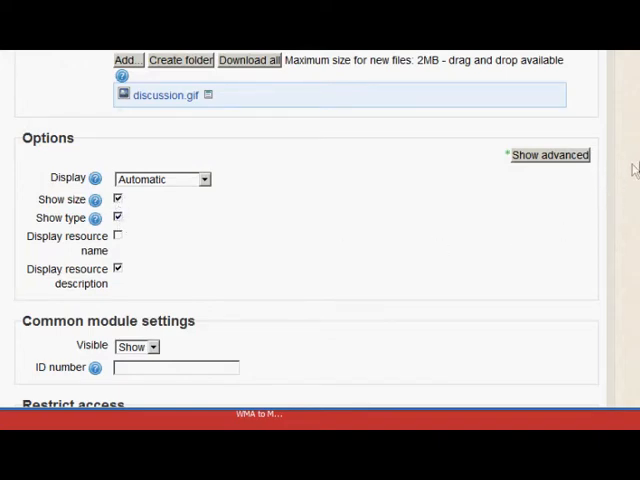
scroll(down, 3)
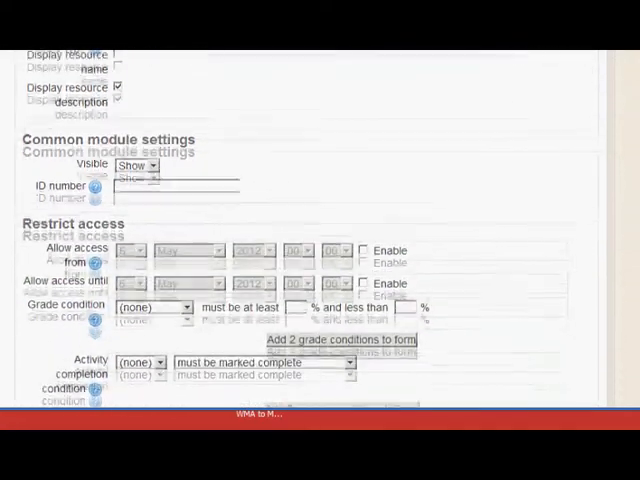
scroll(down, 3)
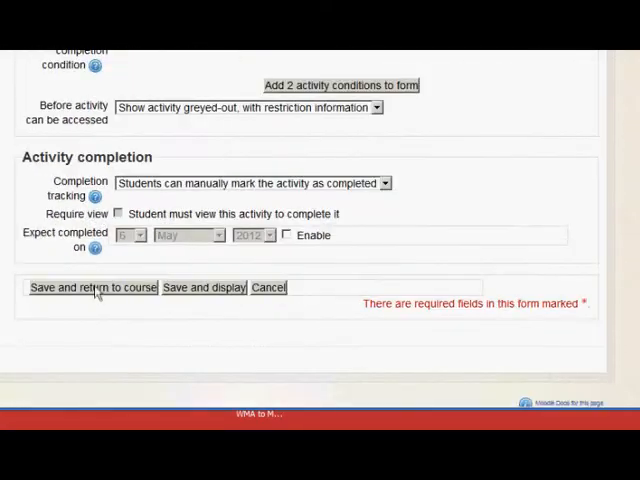
- Save the Image file back to the course and start adding another File to Topic 1
click(92, 288)
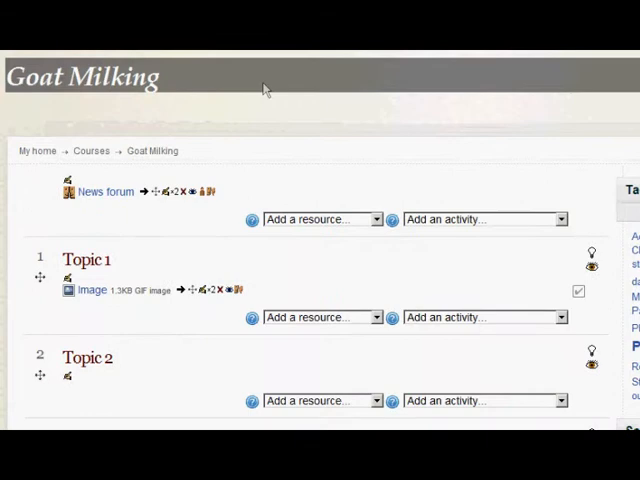
mouse_move(194, 324)
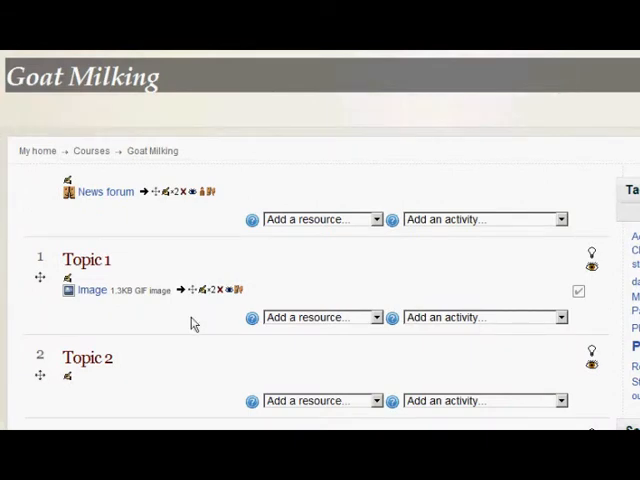
mouse_move(132, 292)
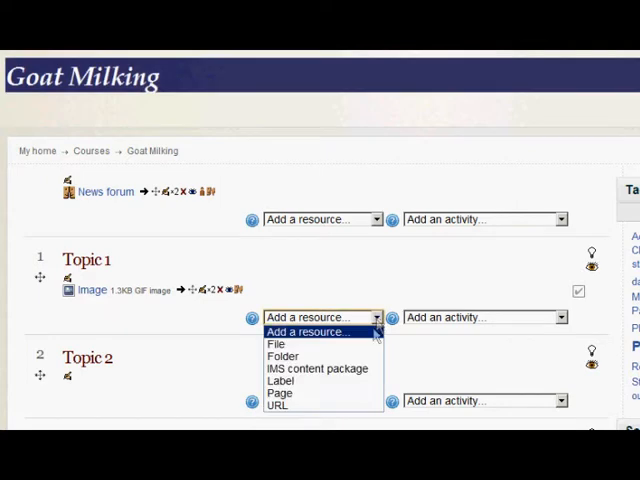
click(276, 344)
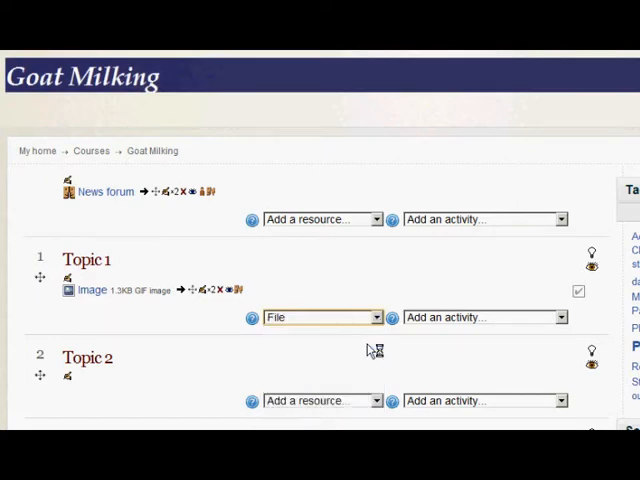
- Name the second file Agenda with the description agenda
click(322, 316)
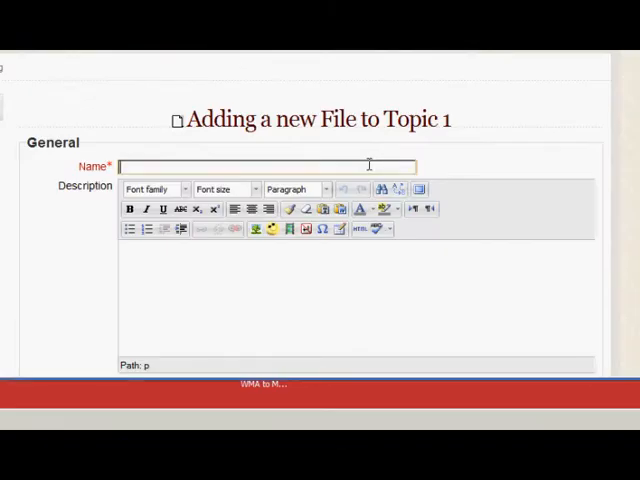
text(Agenda)
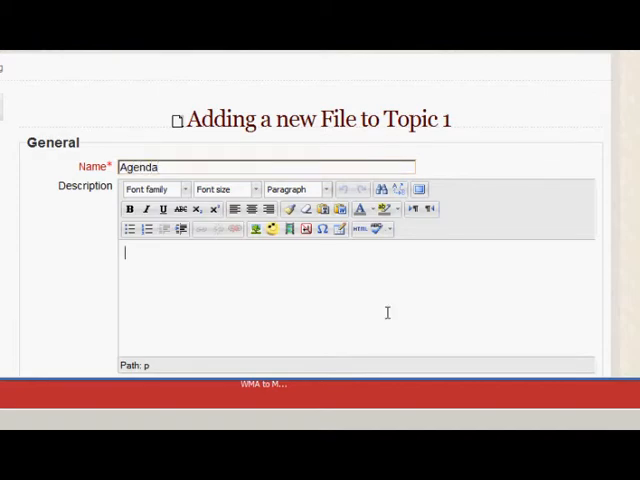
text(agenda)
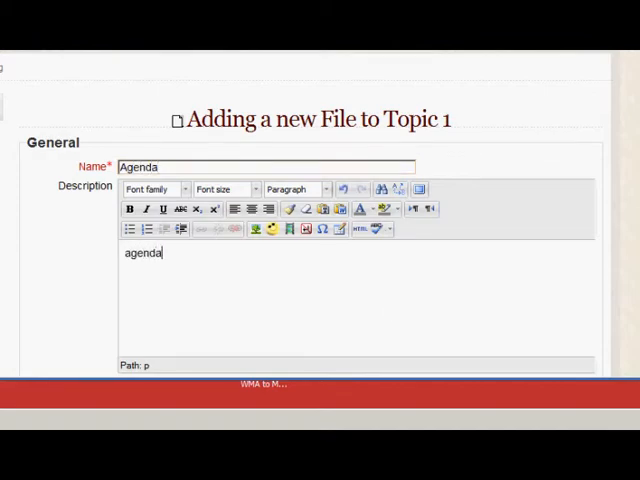
scroll(down, 3)
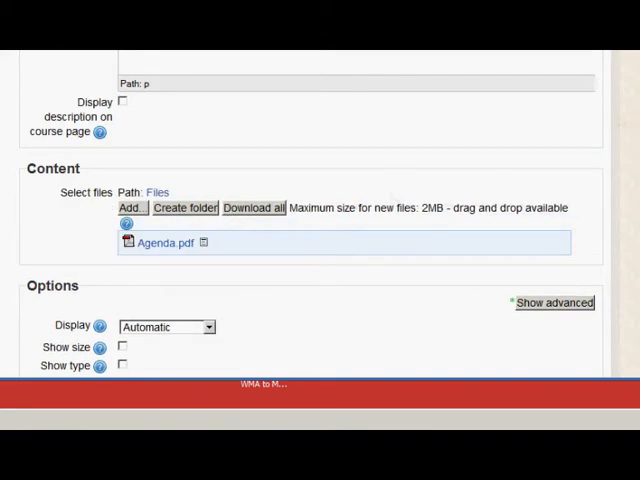
- With Agenda.pdf attached, enable Show type and Show size, then save and return to the course
scroll(down, 3)
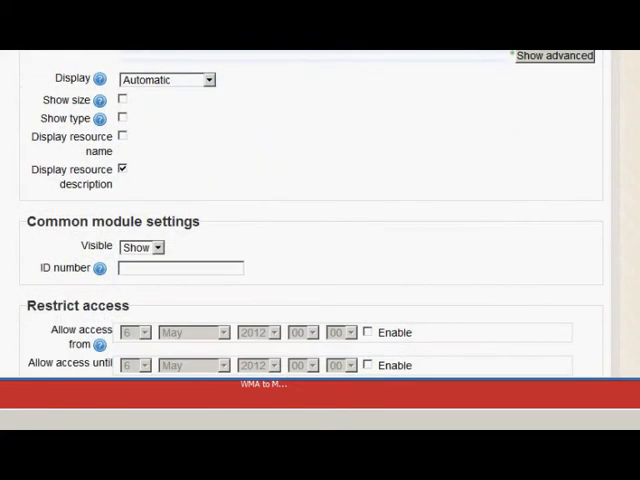
click(120, 118)
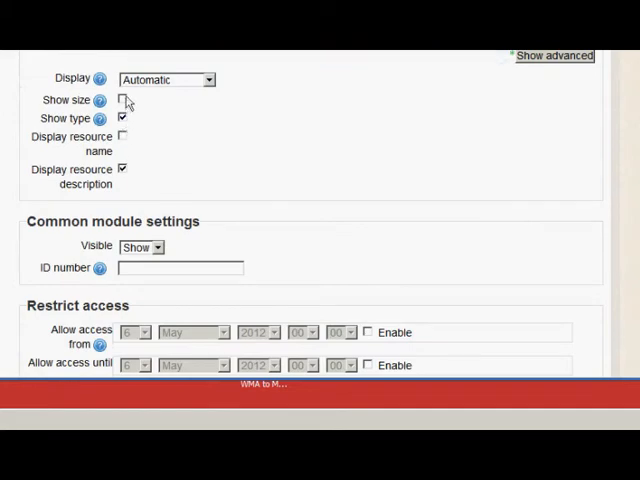
click(120, 100)
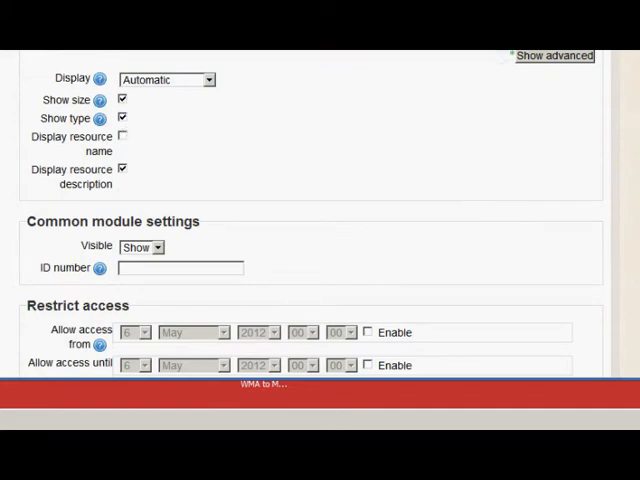
scroll(down, 3)
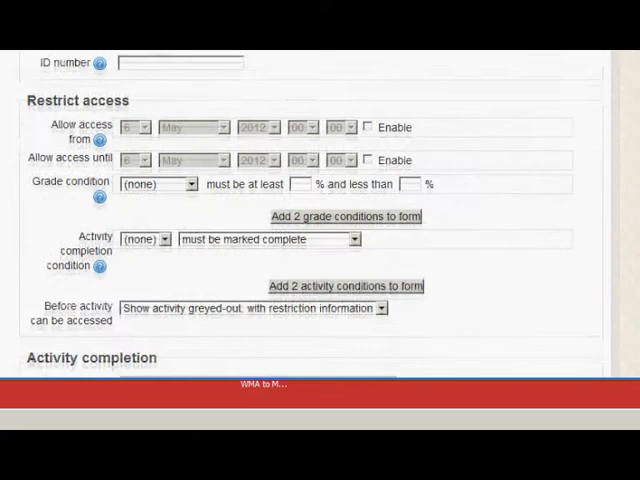
scroll(down, 3)
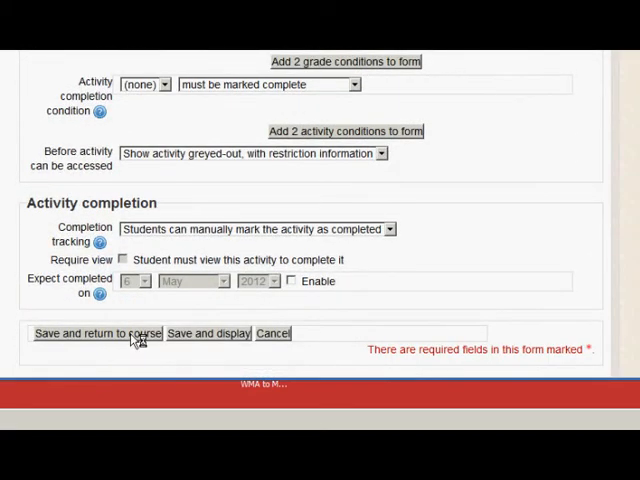
click(96, 332)
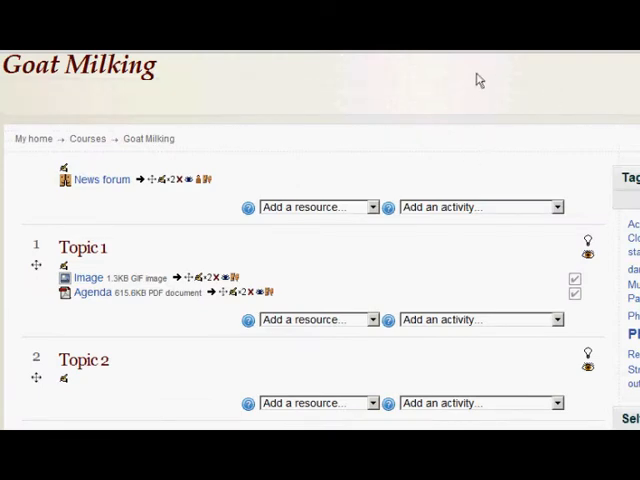
mouse_move(164, 304)
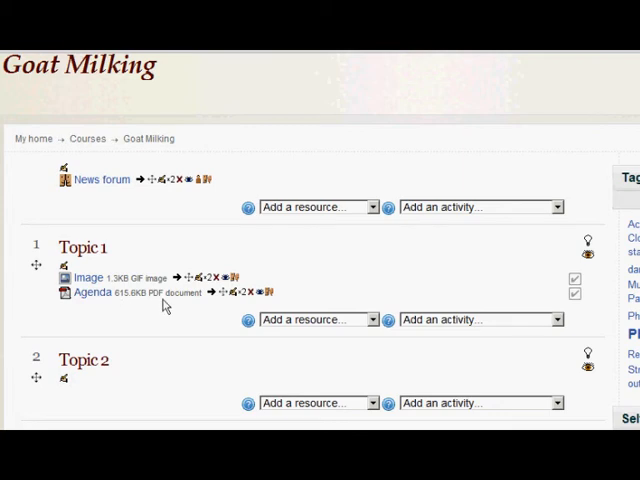